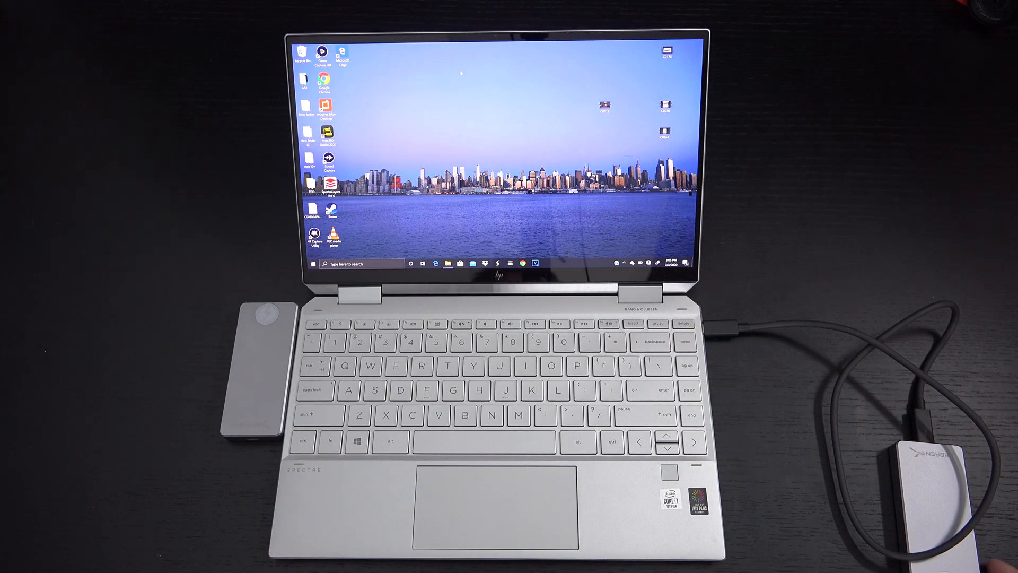
# - Open the empty ROCKET-XTRM (D:) drive from This PC in File Explorer
pyautogui.click(473, 263)
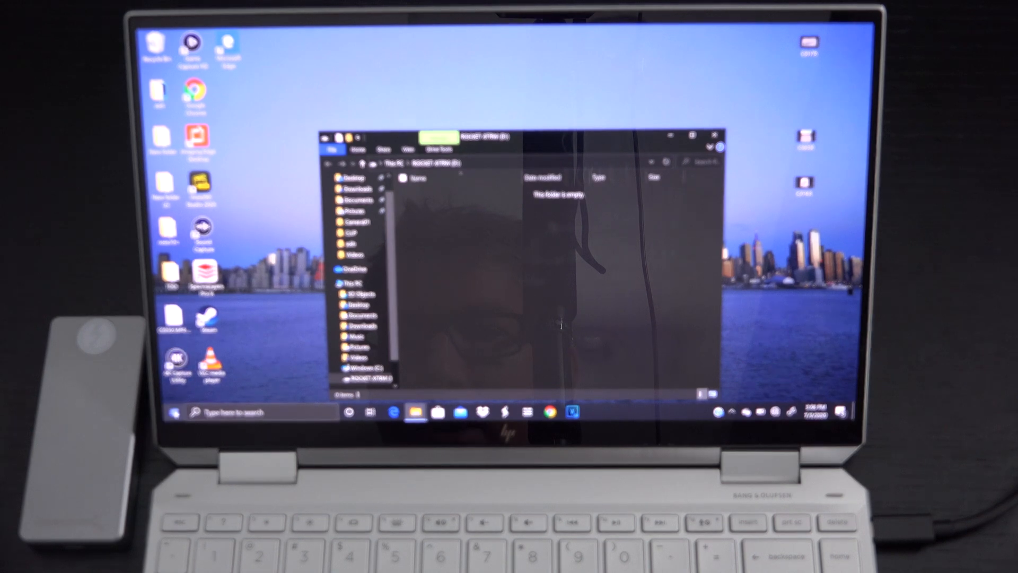
# - Launch Device Manager from Start, expand Disk drives, and bring up actions for Sabrent ROCKET-XTRM
pyautogui.rightClick(174, 411)
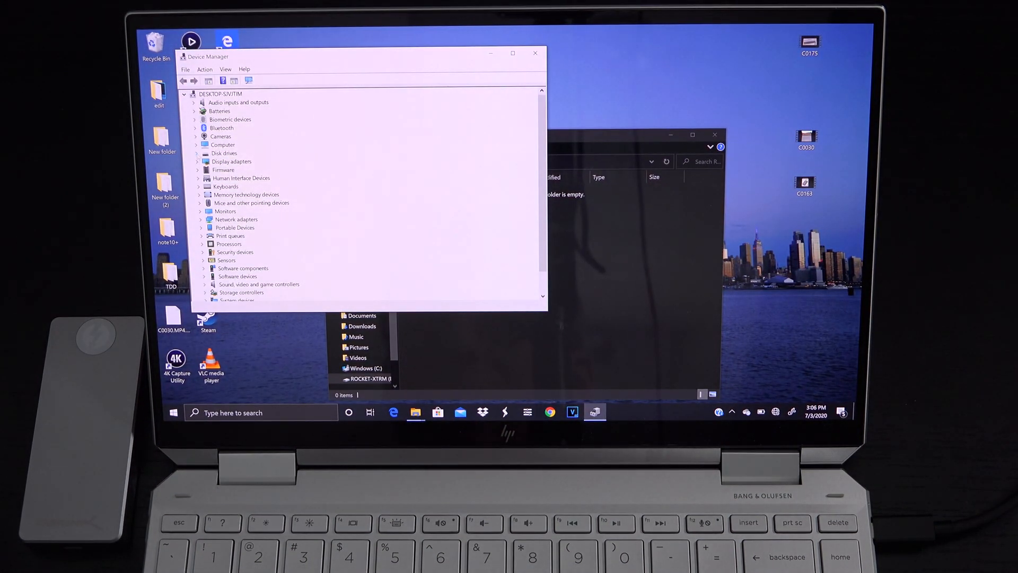
pyautogui.click(199, 153)
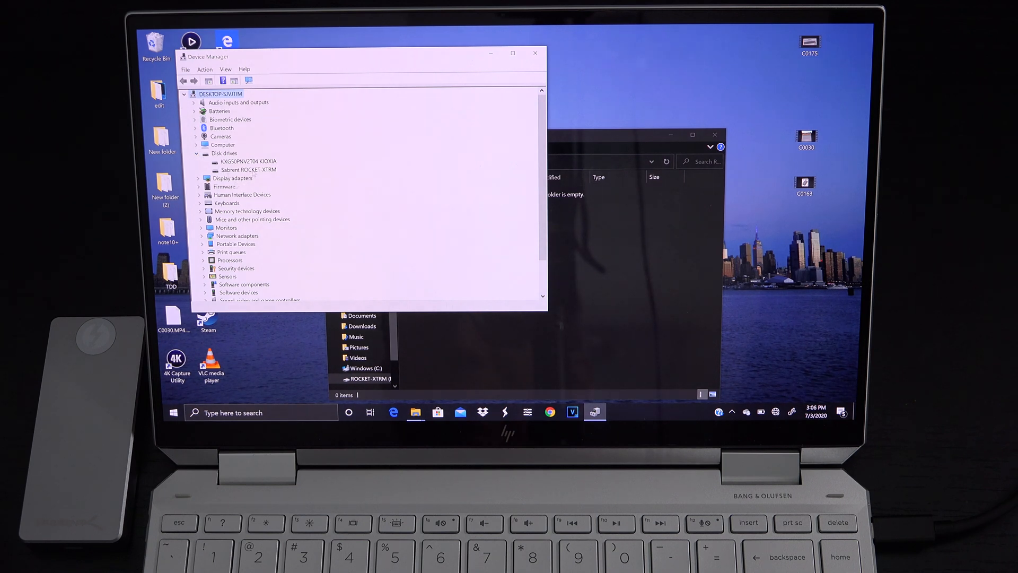
pyautogui.rightClick(247, 170)
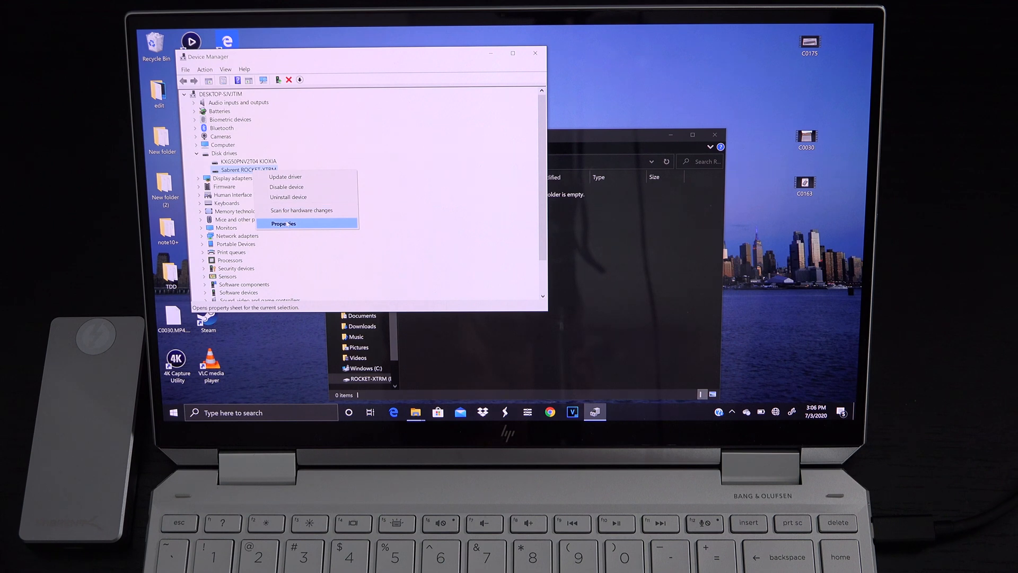
# - In the drive's Policies, choose Better performance with write caching enabled on the device and confirm
pyautogui.click(284, 224)
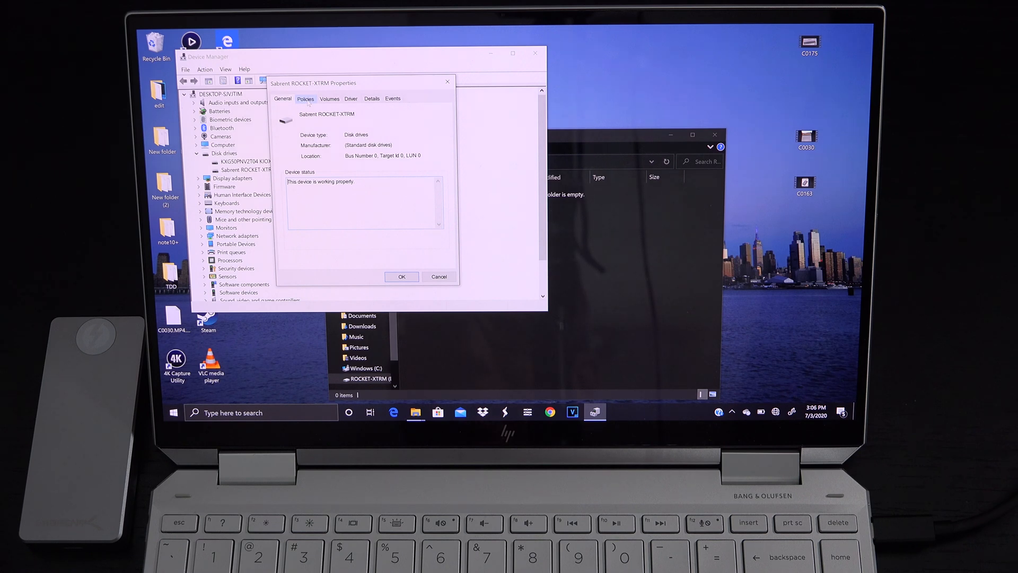
pyautogui.click(305, 98)
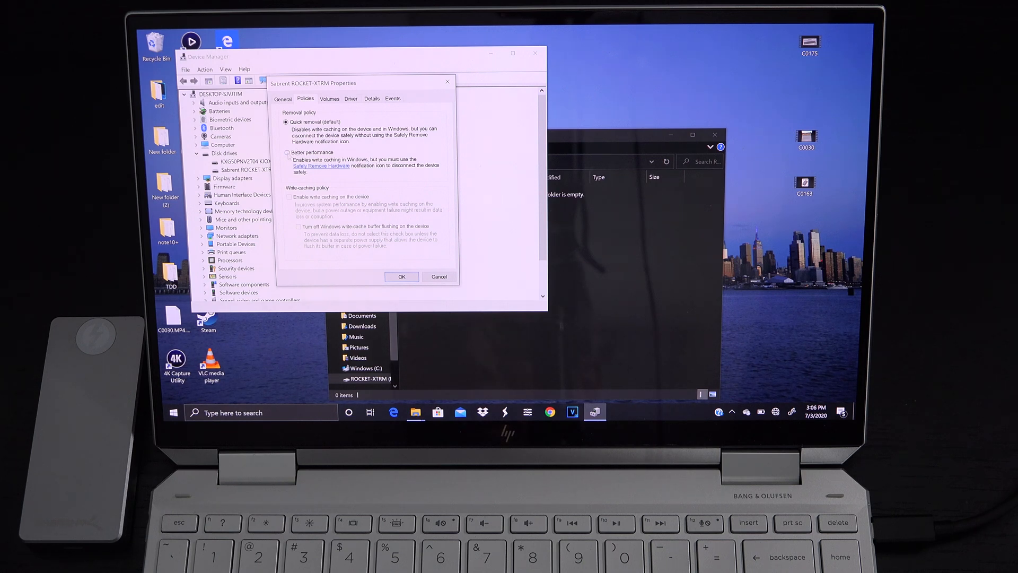
pyautogui.click(289, 156)
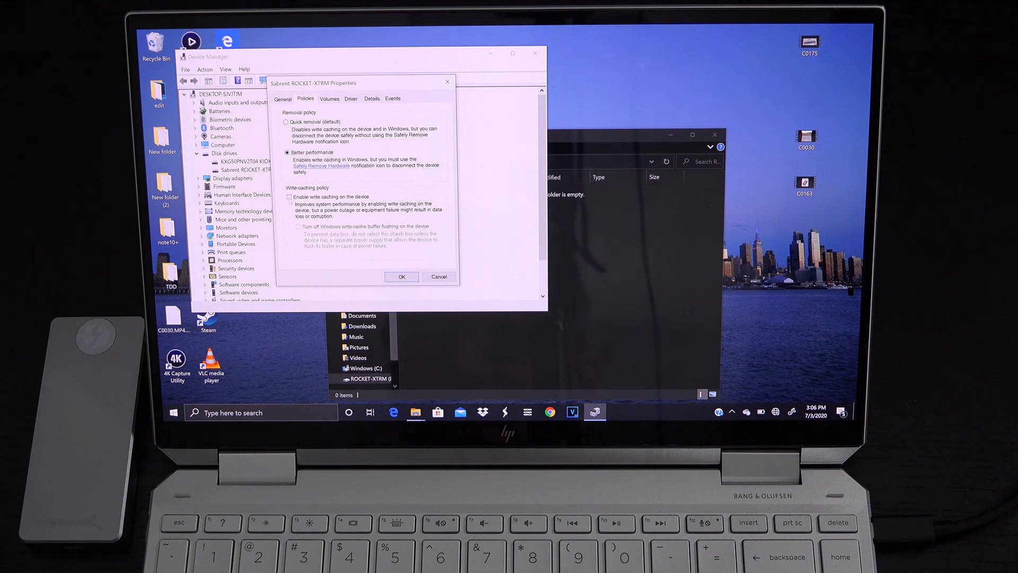
pyautogui.click(289, 197)
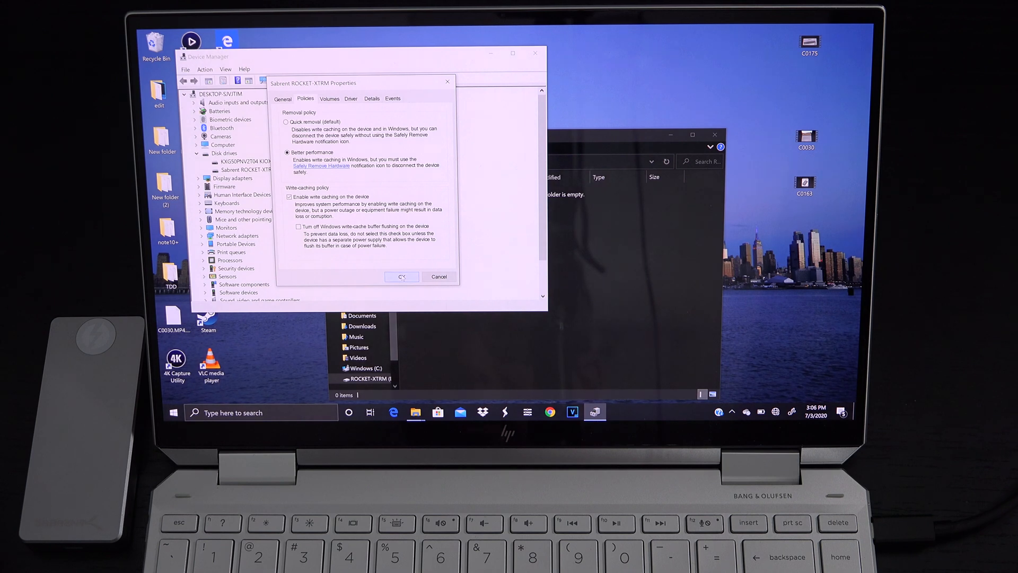
pyautogui.click(401, 275)
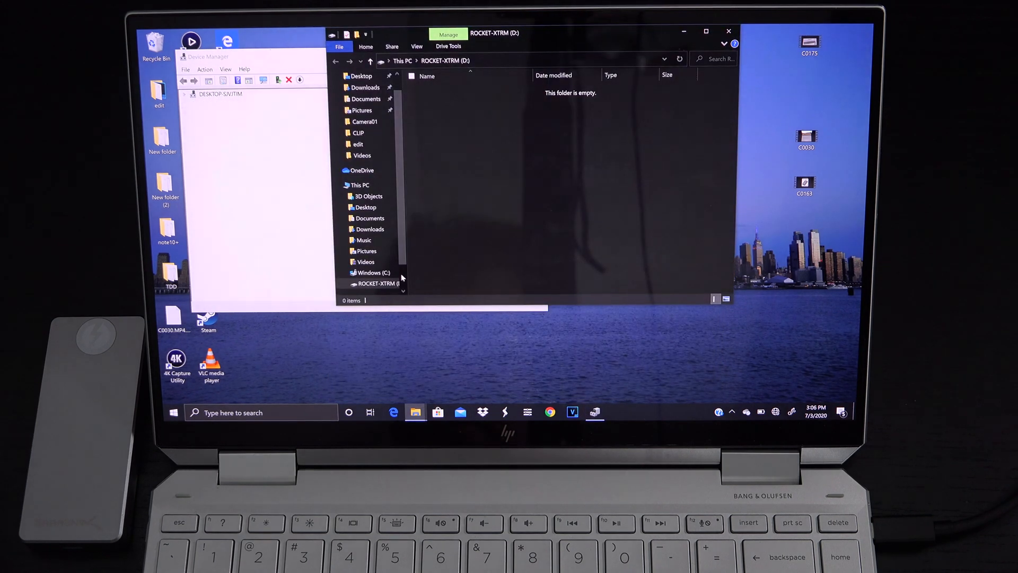
# - Close Device Manager, leaving File Explorer on the empty ROCKET-XTRM (D:) drive
pyautogui.click(188, 93)
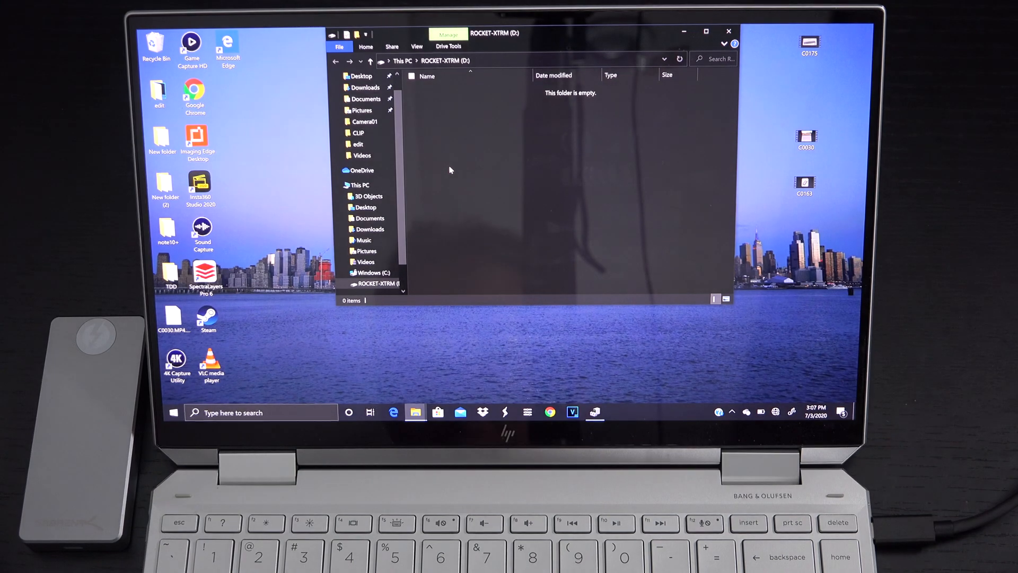
pyautogui.moveTo(415, 411)
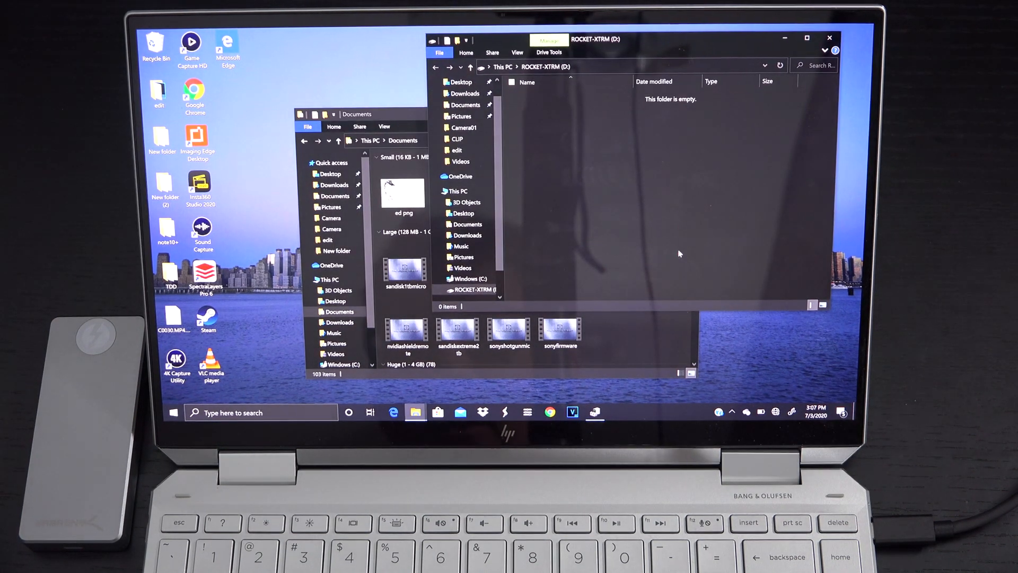
# - Select the MP4 videos in Documents and copy them for pasting onto ROCKET-XTRM (D:)
pyautogui.click(560, 325)
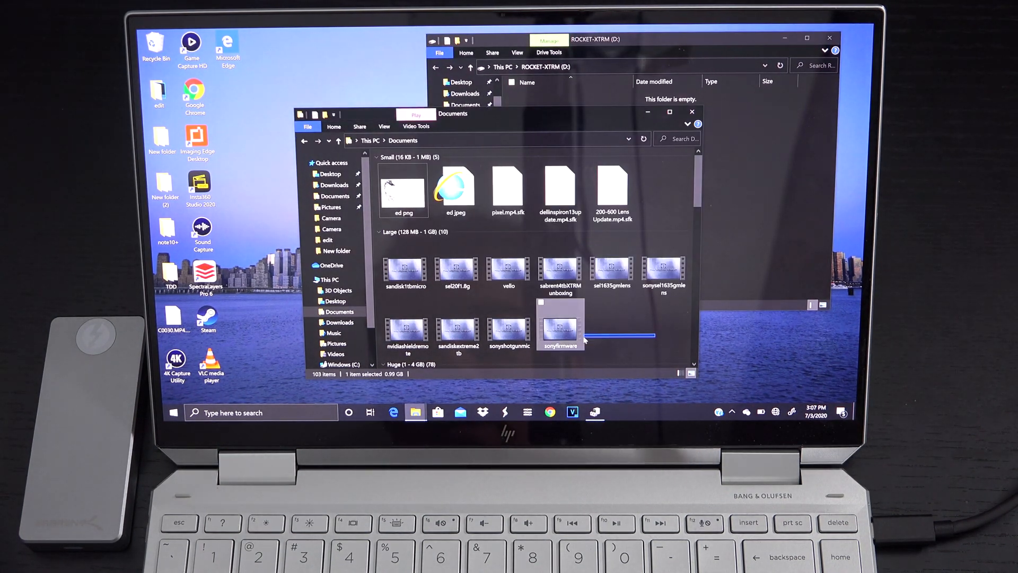
pyautogui.rightClick(560, 328)
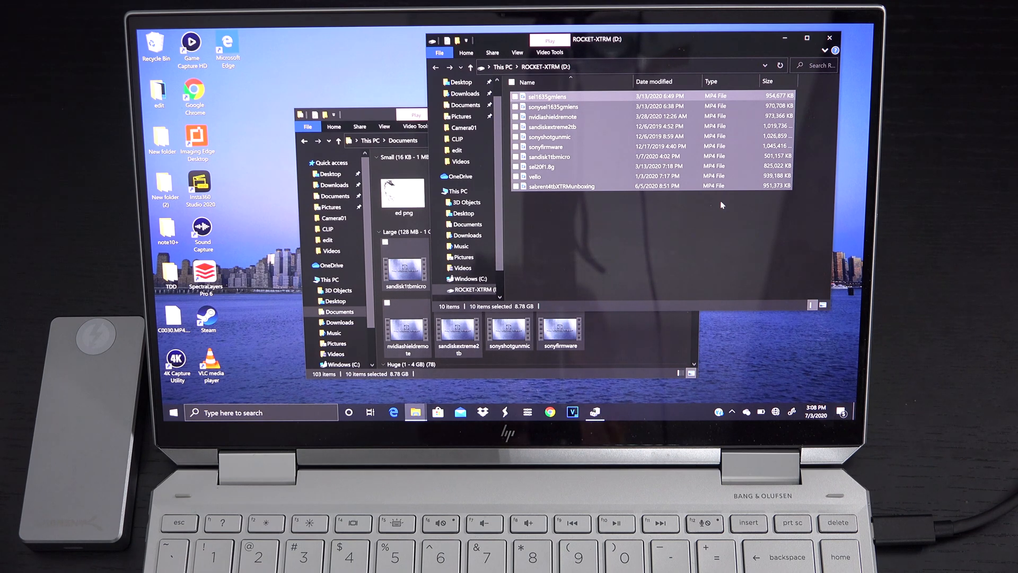
pyautogui.moveTo(818, 242)
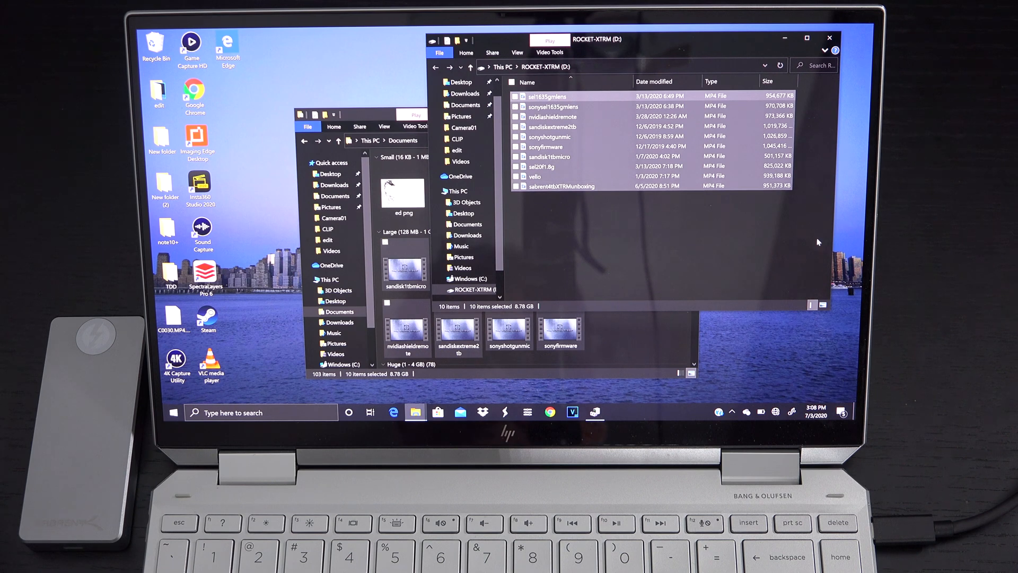
pyautogui.moveTo(753, 386)
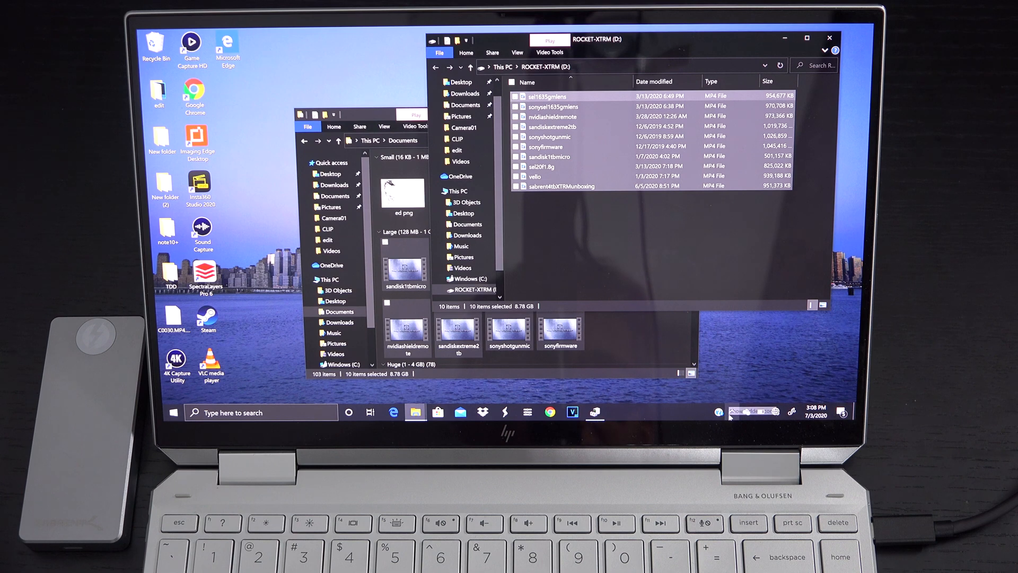
# - From the hidden tray icons, use Safely Remove Hardware to eject ROCKET-XTRM
pyautogui.click(731, 411)
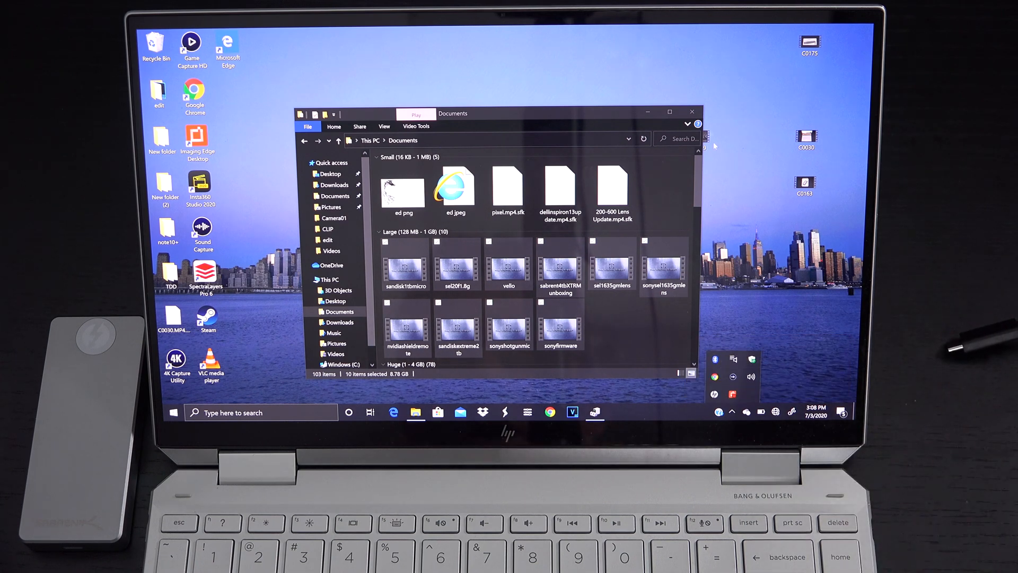
pyautogui.click(691, 112)
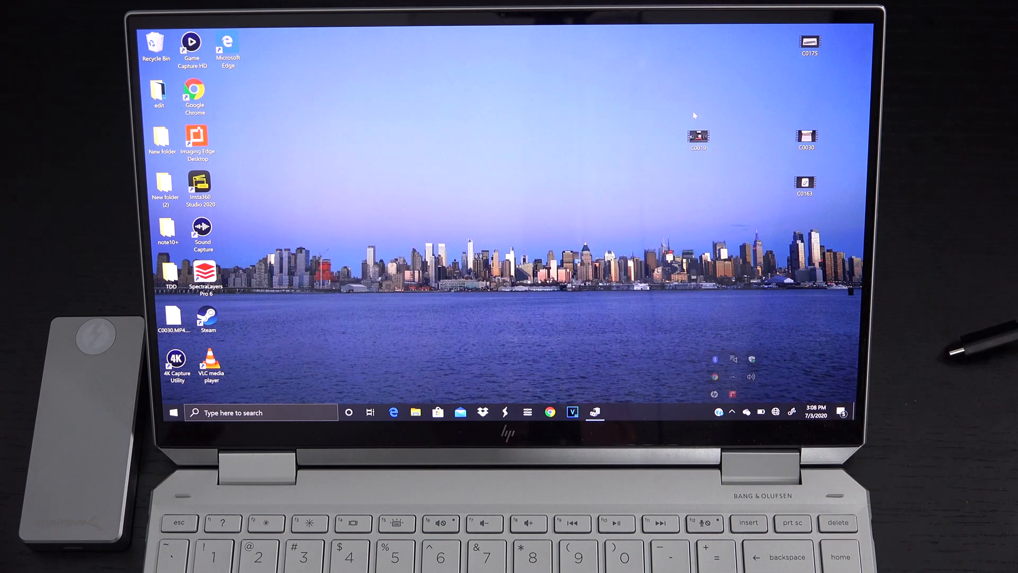